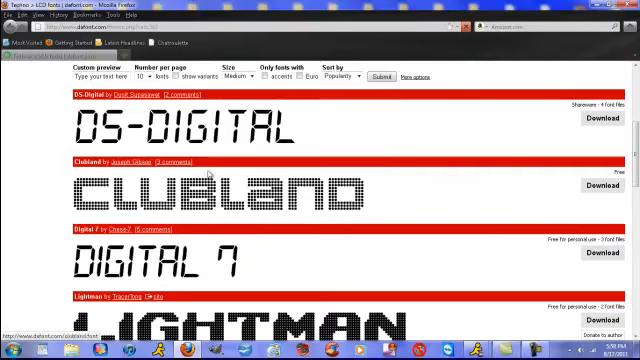
- Download the LCD Font Family zip from DaFont and open it with WinRAR
{"action": "scroll", "scroll_direction": "down", "scroll_amount": 3}
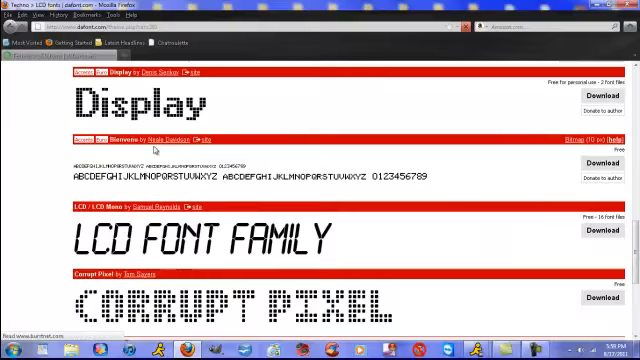
{"action": "scroll", "scroll_direction": "up", "scroll_amount": 3}
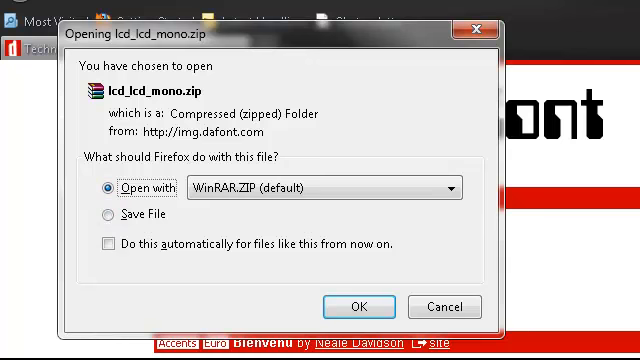
{"action": "left_click", "coordinate": [108, 214]}
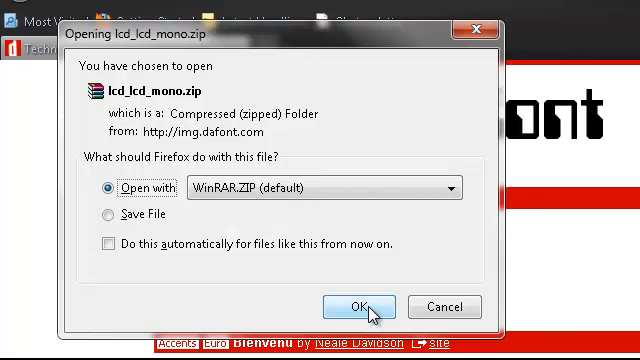
{"action": "left_click", "coordinate": [358, 308]}
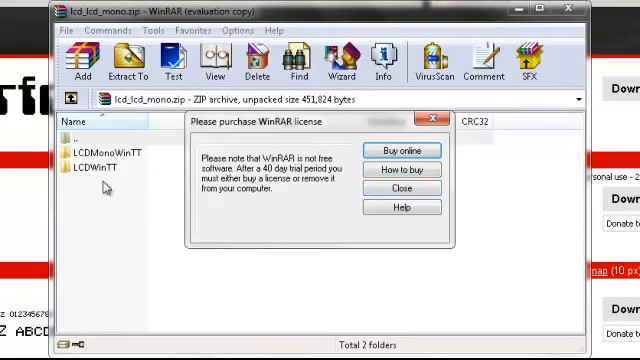
- Dismiss WinRAR's license purchase reminder to reach the LCD Mono font files
{"action": "left_click", "coordinate": [400, 188]}
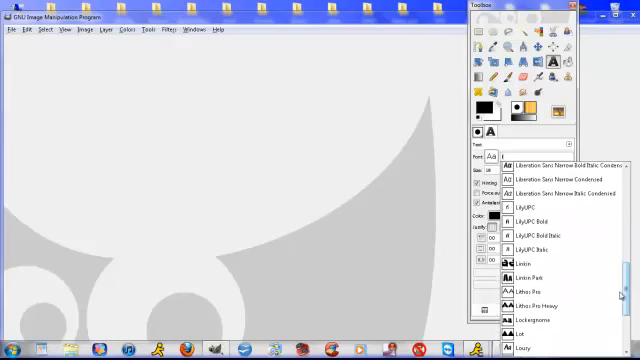
- Scroll the Text tool's font list to find the LCD Mono font
{"action": "scroll", "scroll_direction": "down", "scroll_amount": 3}
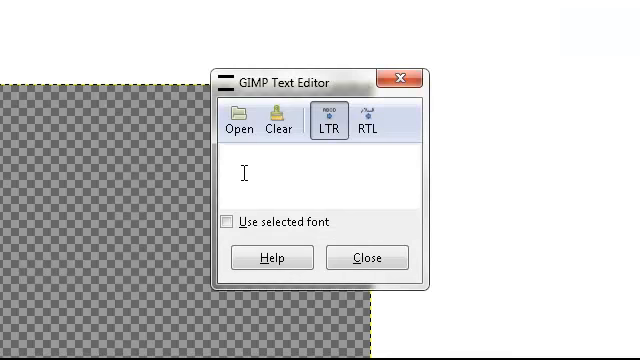
- Type 'Swanky' in the LCD font on the canvas, then close the image without saving
{"action": "type", "text": "Swank"}
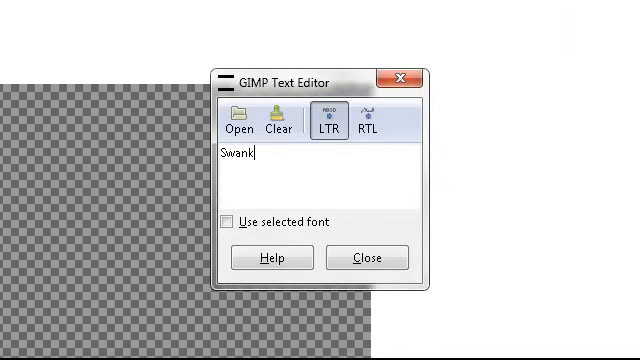
{"action": "left_click", "coordinate": [368, 256]}
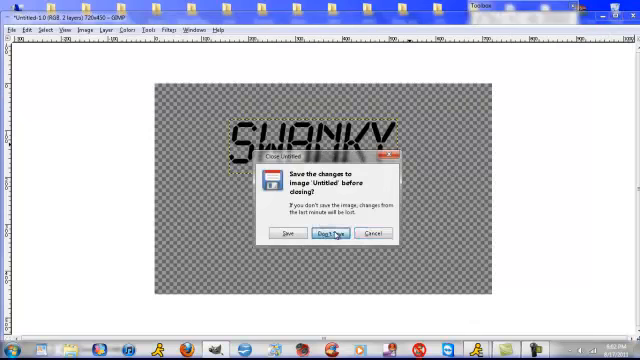
{"action": "left_click", "coordinate": [320, 234]}
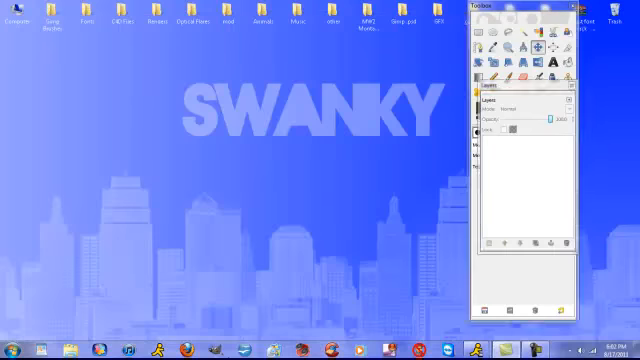